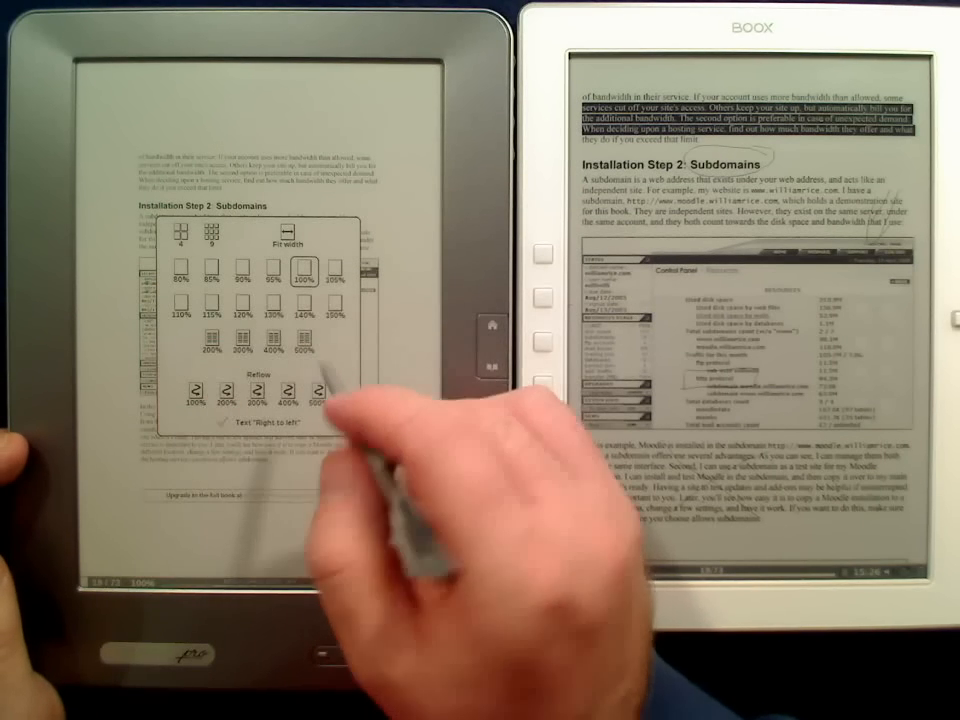
Select a zoom mode for the Subdomains page from the view options panel
{"action": "left_click", "coordinate": [270, 312]}
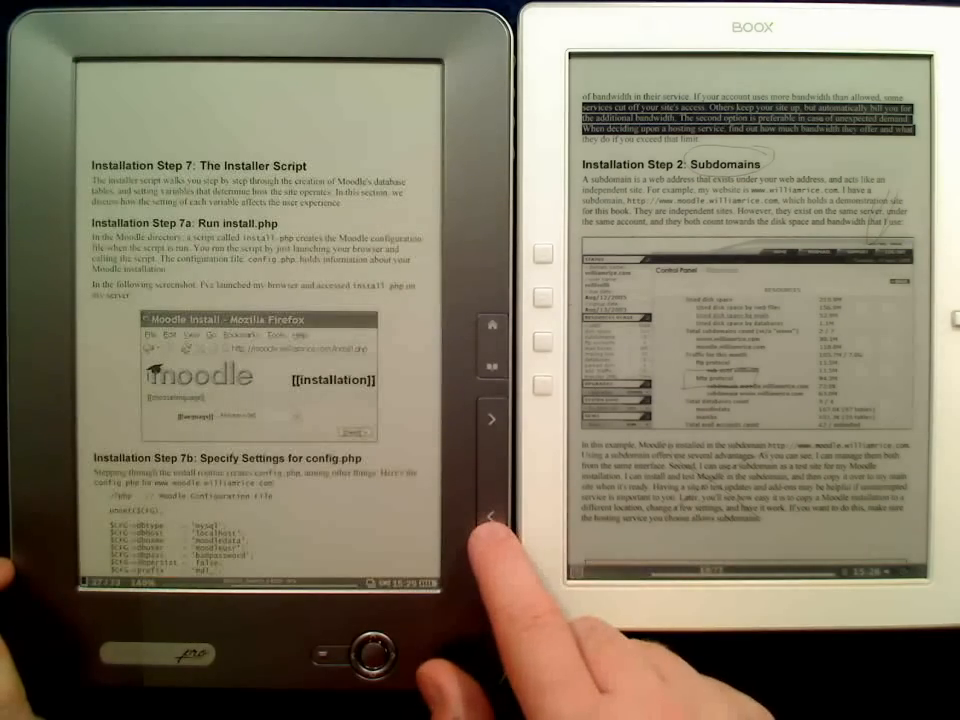
Page forward twice to the 'Upgrade to the full book' end page
{"action": "left_click", "coordinate": [488, 514]}
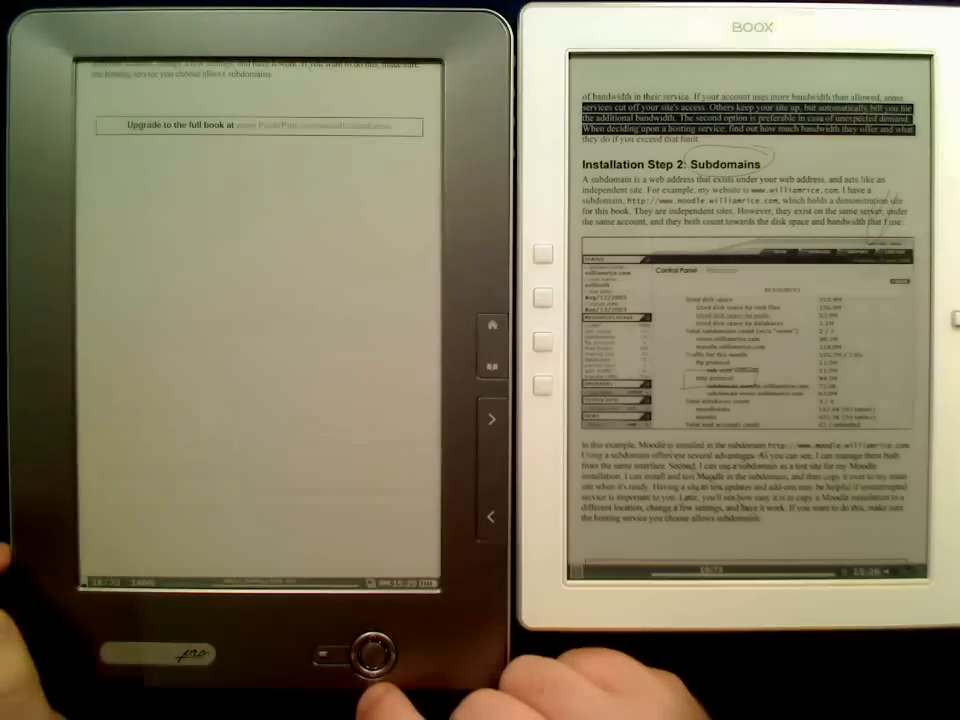
{"action": "left_click", "coordinate": [376, 660]}
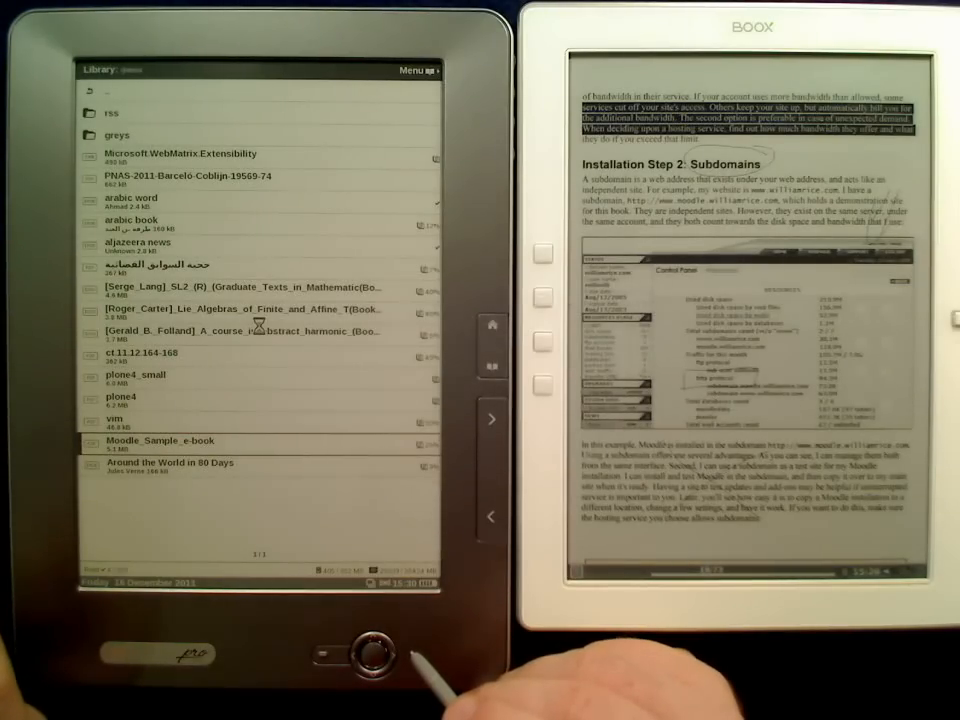
Load Moodle_Sample_e-book from the library and jump to the entered page number
{"action": "left_click", "coordinate": [164, 442]}
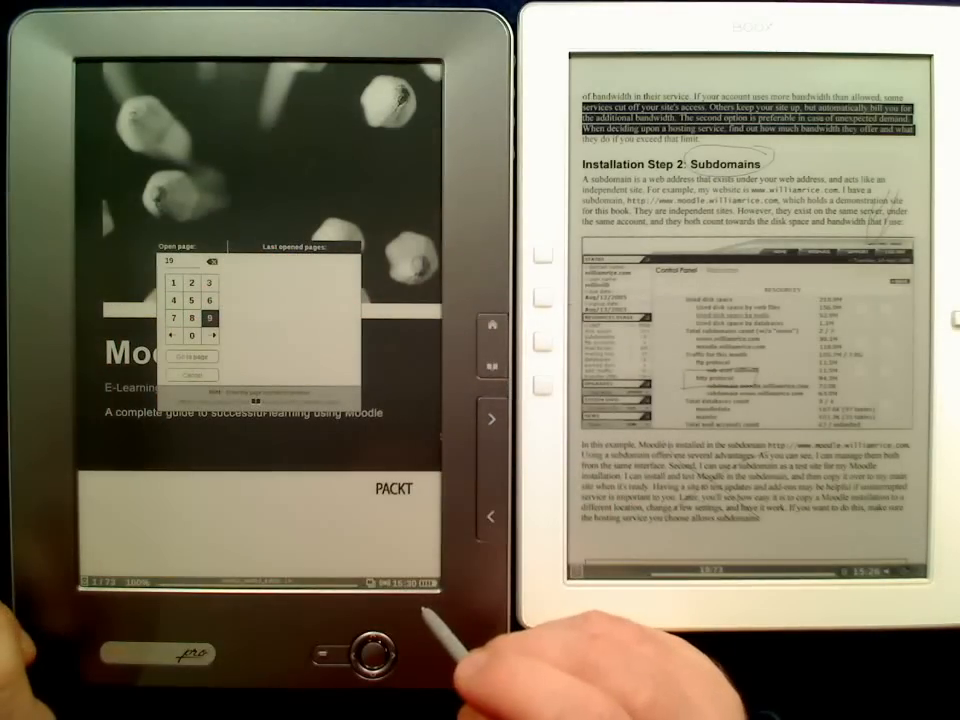
{"action": "left_click", "coordinate": [188, 356]}
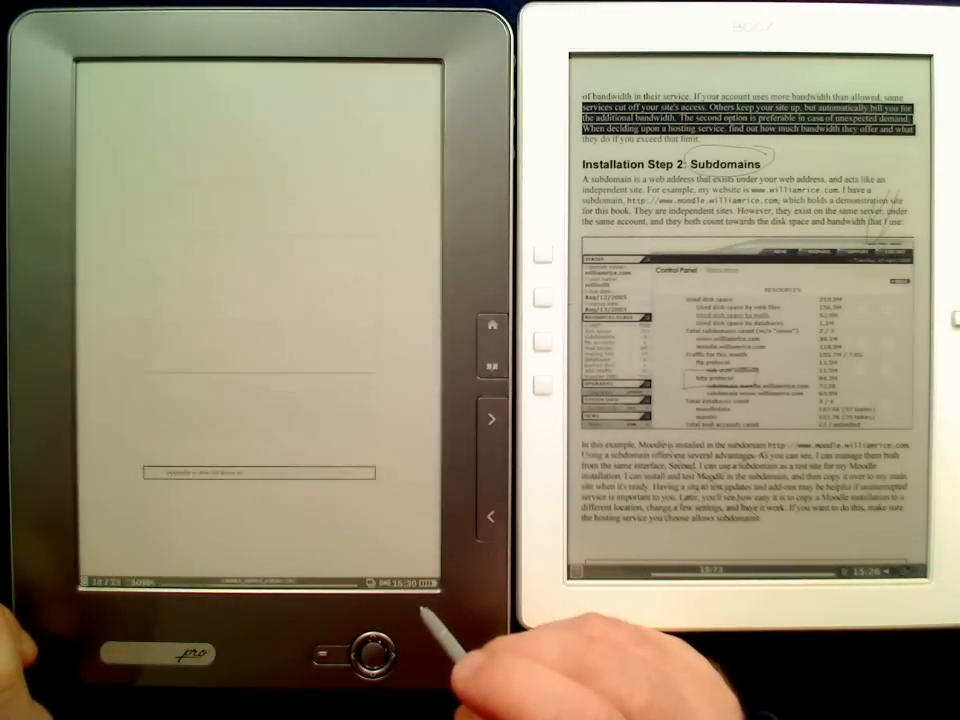